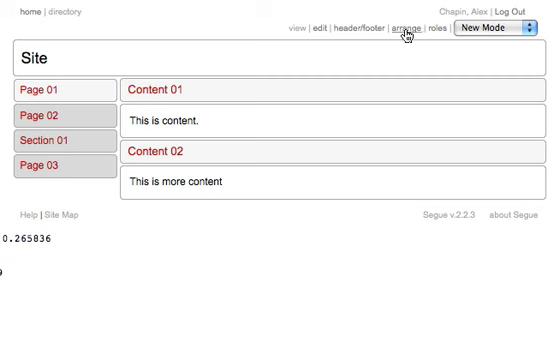
mouse_move(408, 40)
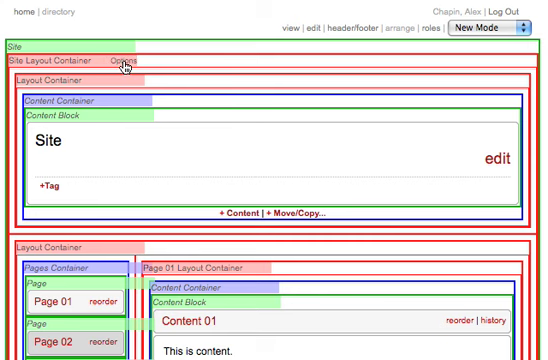
left_click(120, 62)
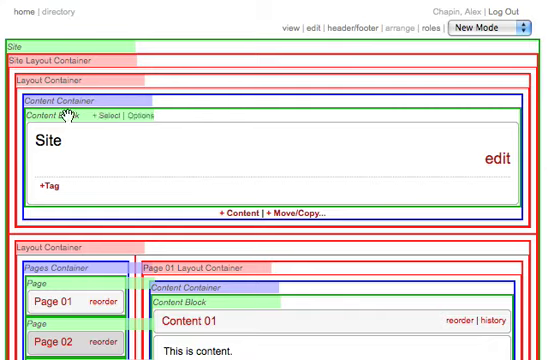
scroll("down", 3)
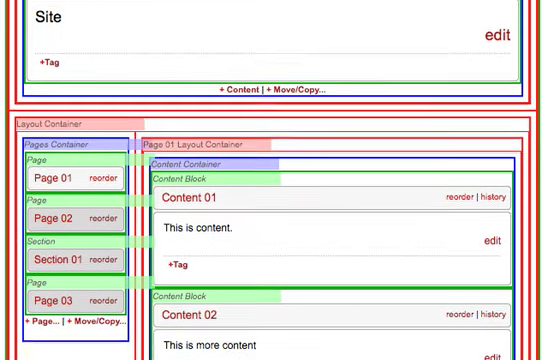
scroll("down", 3)
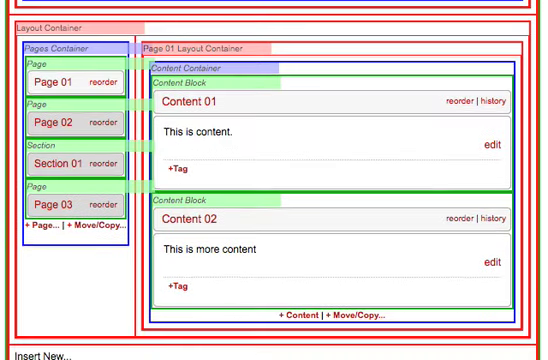
scroll("down", 3)
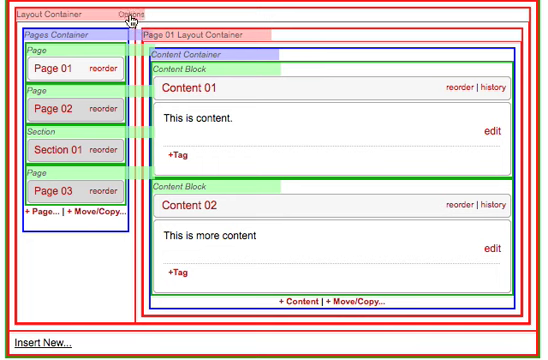
Set the main Layout Container's Columns option to 2 and apply it.
left_click(122, 14)
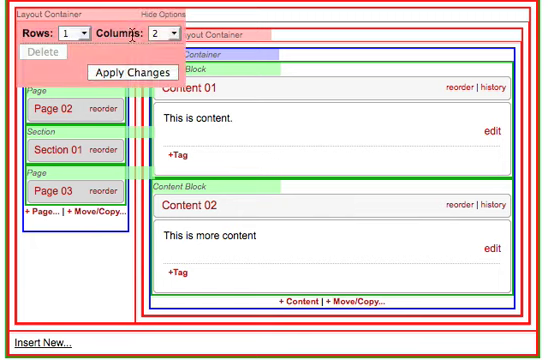
left_click(152, 38)
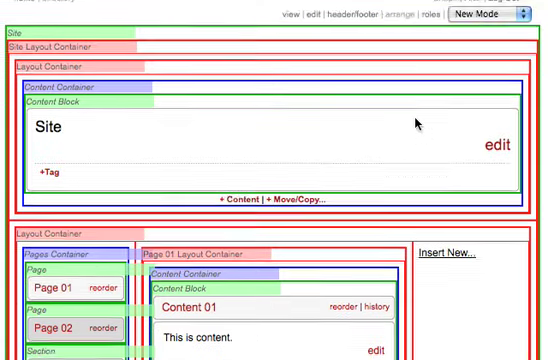
Insert a new Content Container into the empty right-hand column.
scroll("down", 3)
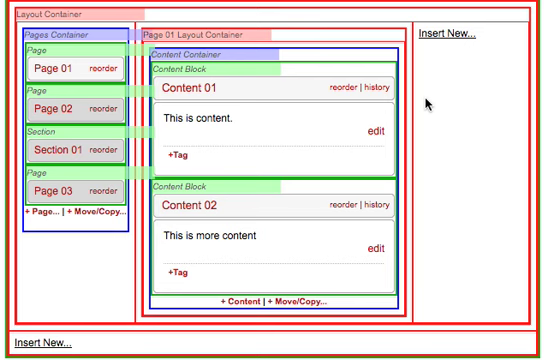
mouse_move(430, 96)
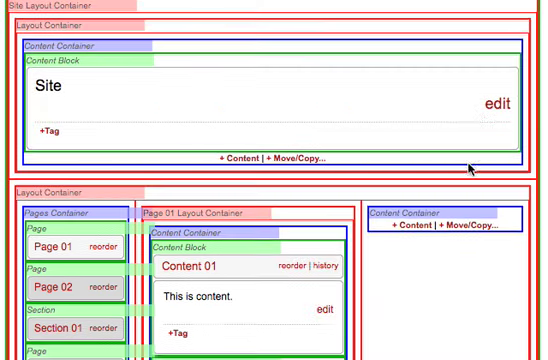
scroll("down", 3)
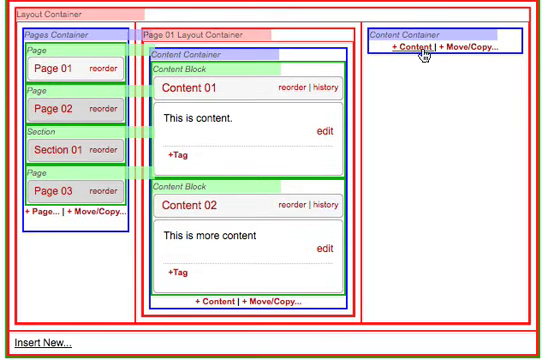
Add a Text & Images block titled 'Sidebar' to the new column's container.
left_click(406, 48)
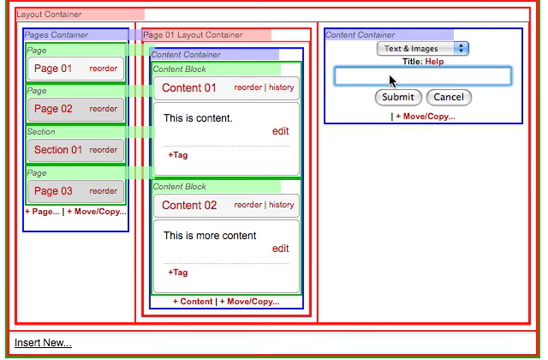
type("Sidebar")
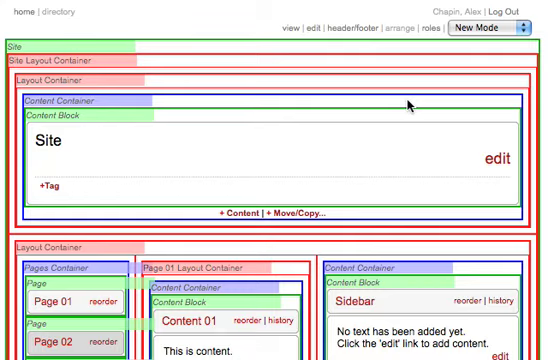
scroll("down", 3)
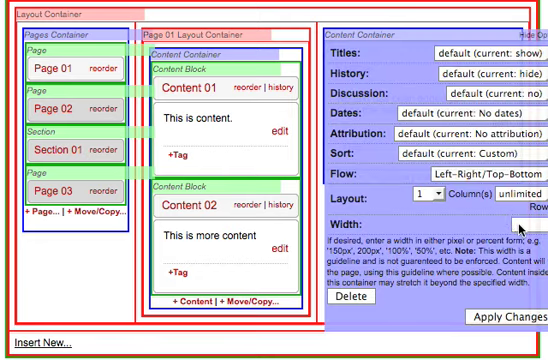
Give the sidebar content container a Width of 100px and apply it.
type("100px")
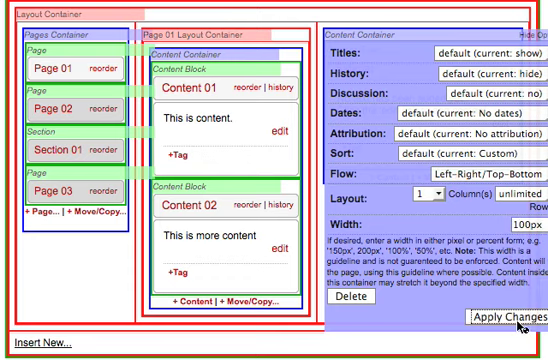
left_click(510, 316)
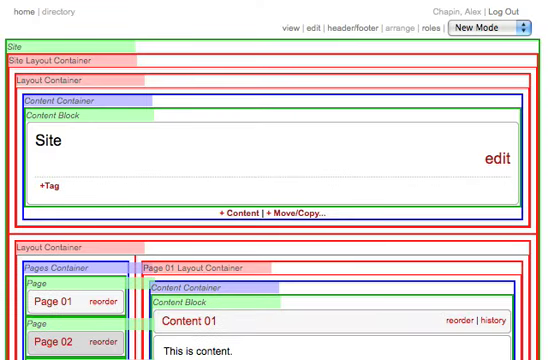
Swap the columns so Sidebar sits left and the Pages Container right via Move/Copy.
scroll("down", 3)
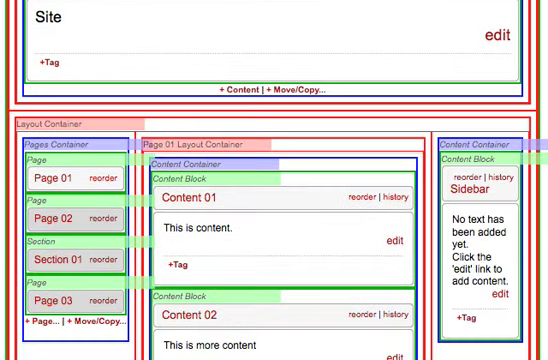
scroll("down", 3)
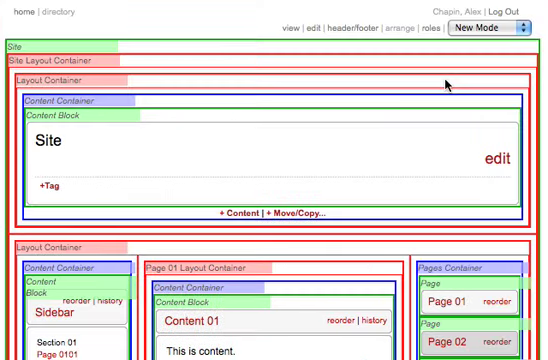
Show Section 01 and bring up the Columns setting of its Layout Container.
scroll("down", 3)
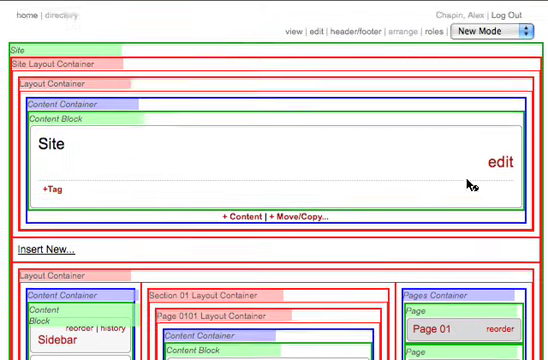
scroll("down", 3)
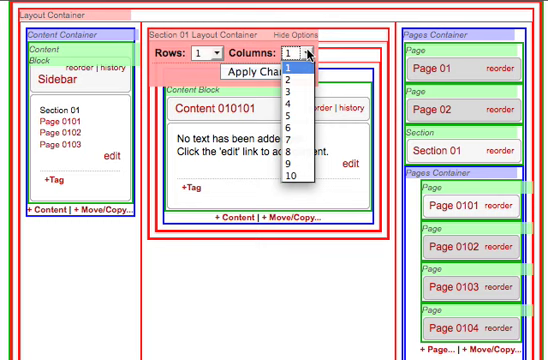
Set Section 01's layout to 2 columns and place its Pages Container in the new one.
left_click(292, 66)
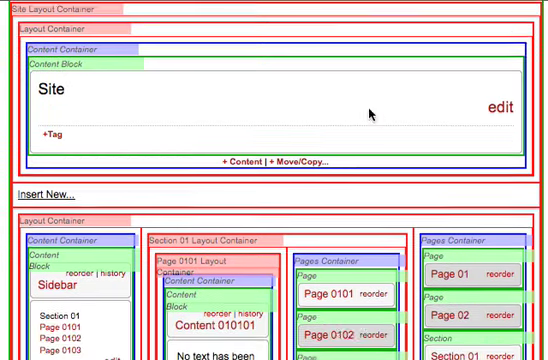
Move the site Pages Container into its own full-width row above the main layout.
scroll("down", 3)
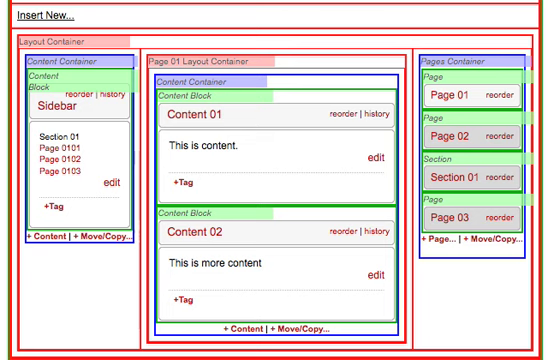
mouse_move(490, 60)
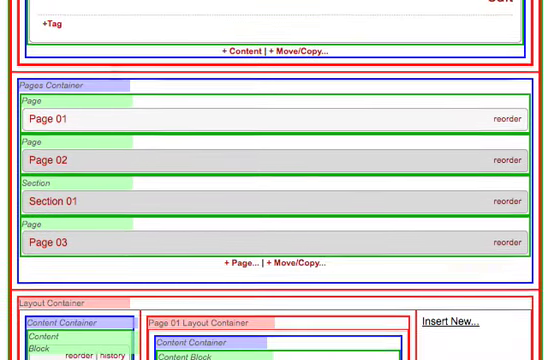
scroll("down", 3)
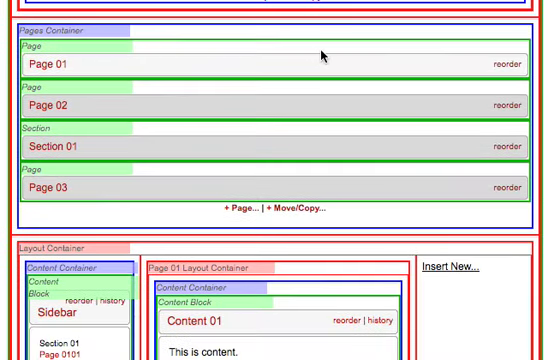